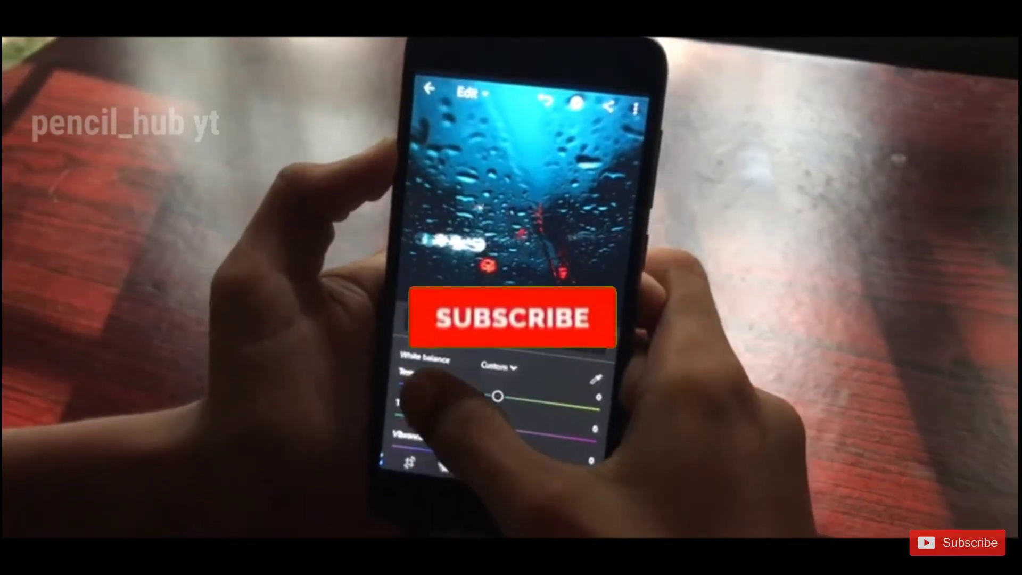
# Close the rain-on-glass photo in Lightroom's editor and land on the Android home screen
pyautogui.click(511, 318)
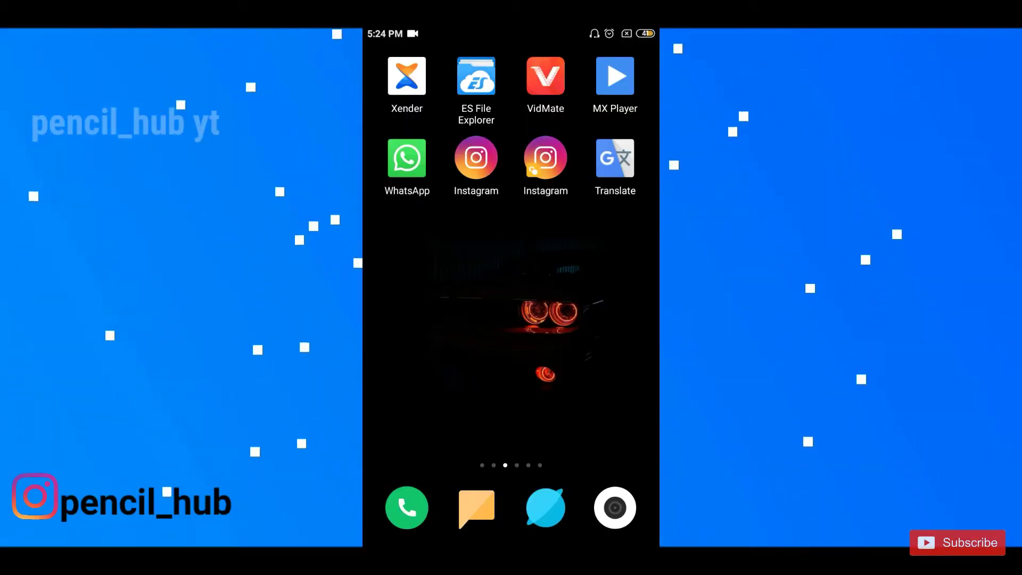
# Launch the file manager to reach the preset archive and its Select folder picker
pyautogui.click(475, 75)
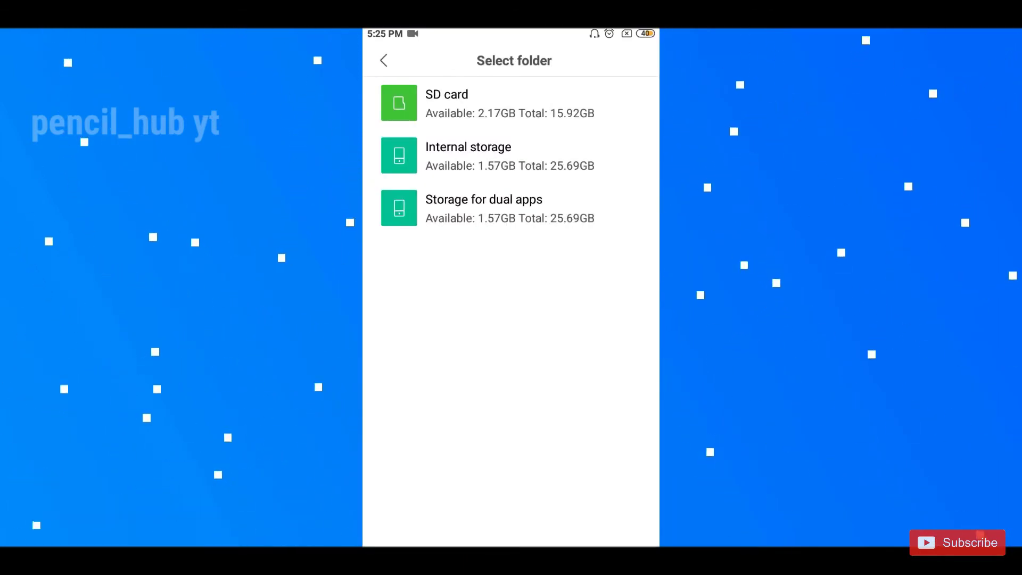
# Choose Internal storage's Preset folder as the destination and start extracting the archive
pyautogui.click(469, 155)
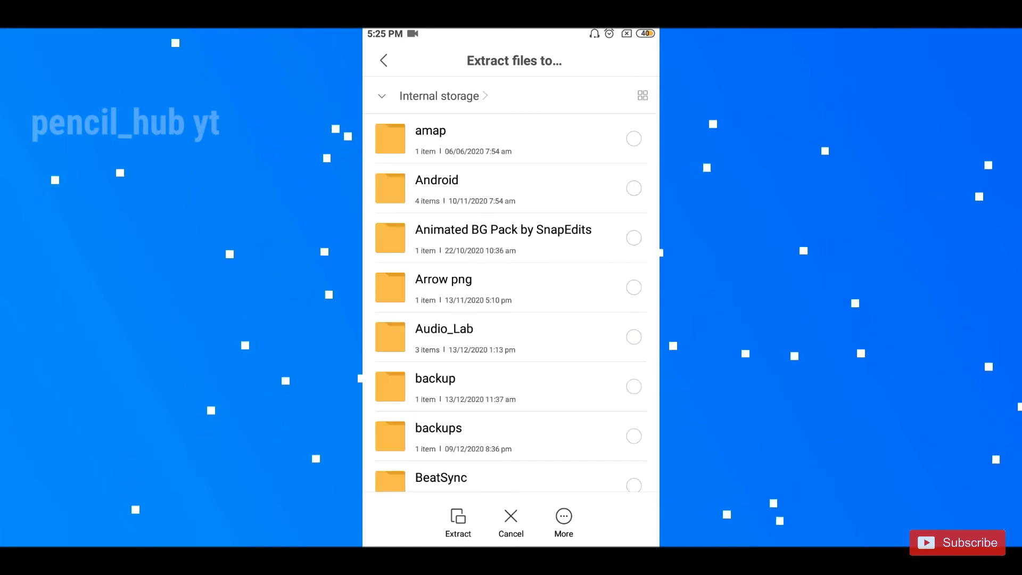
pyautogui.scroll(-3)
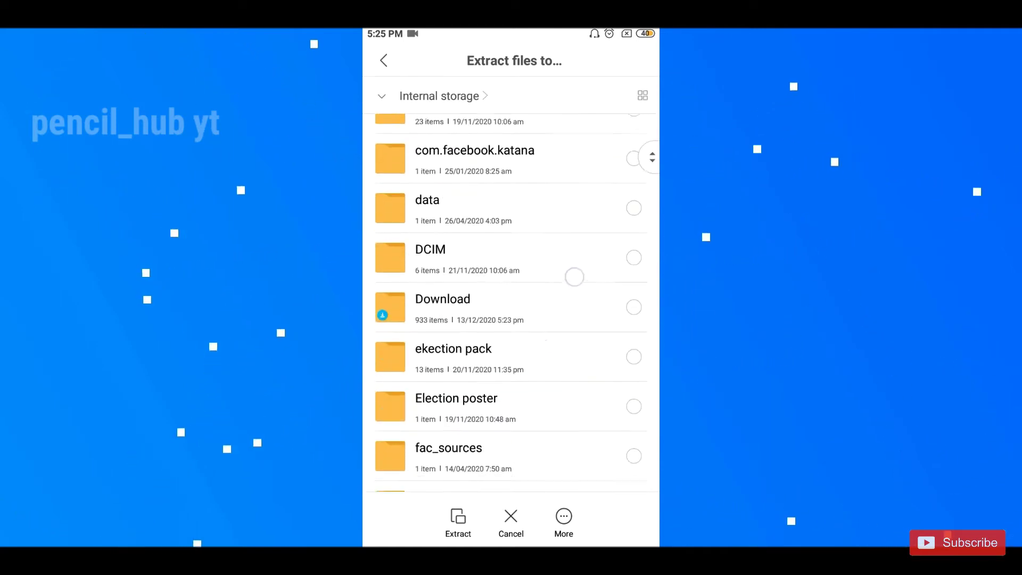
pyautogui.scroll(-3)
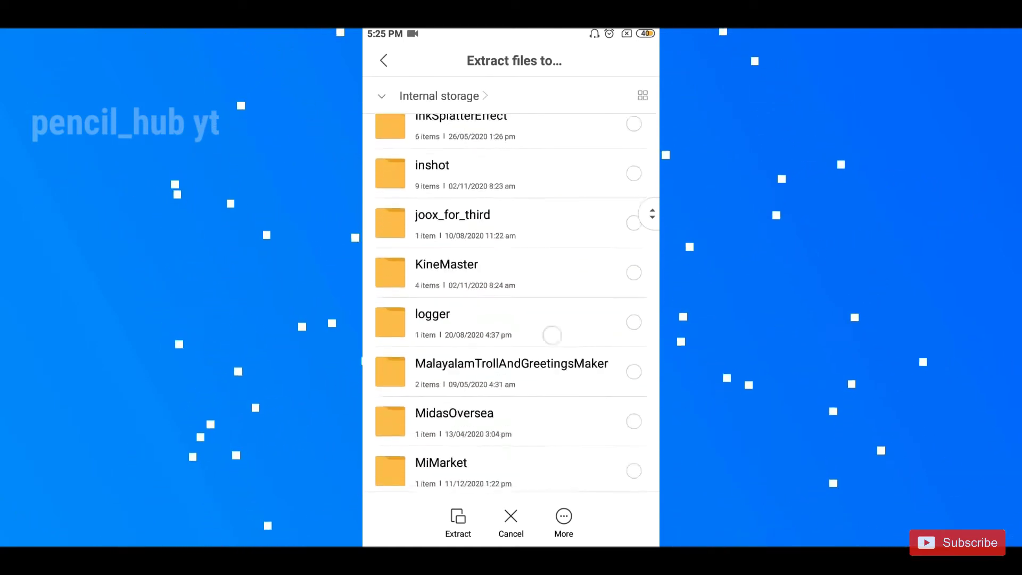
pyautogui.scroll(-3)
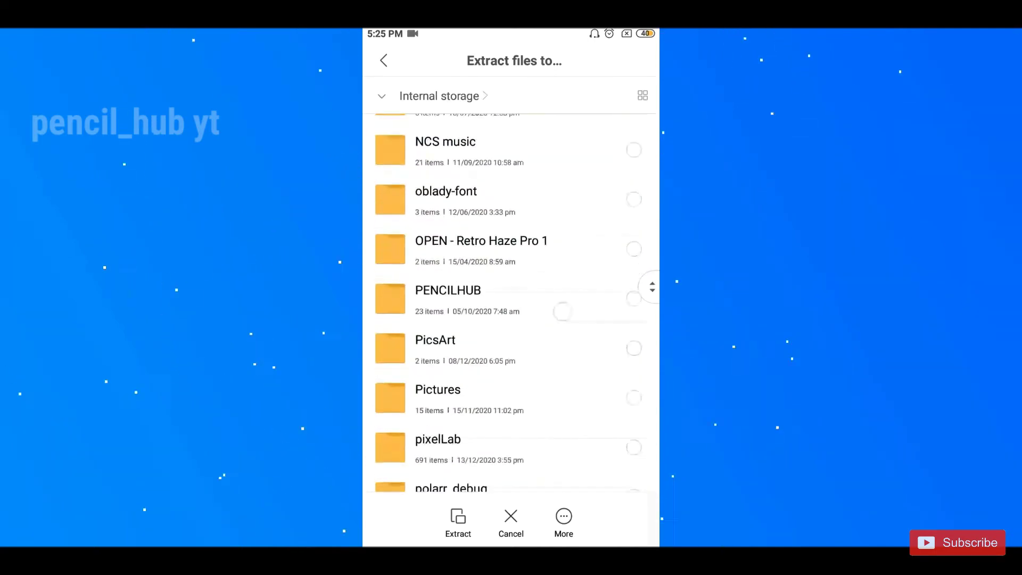
pyautogui.scroll(-3)
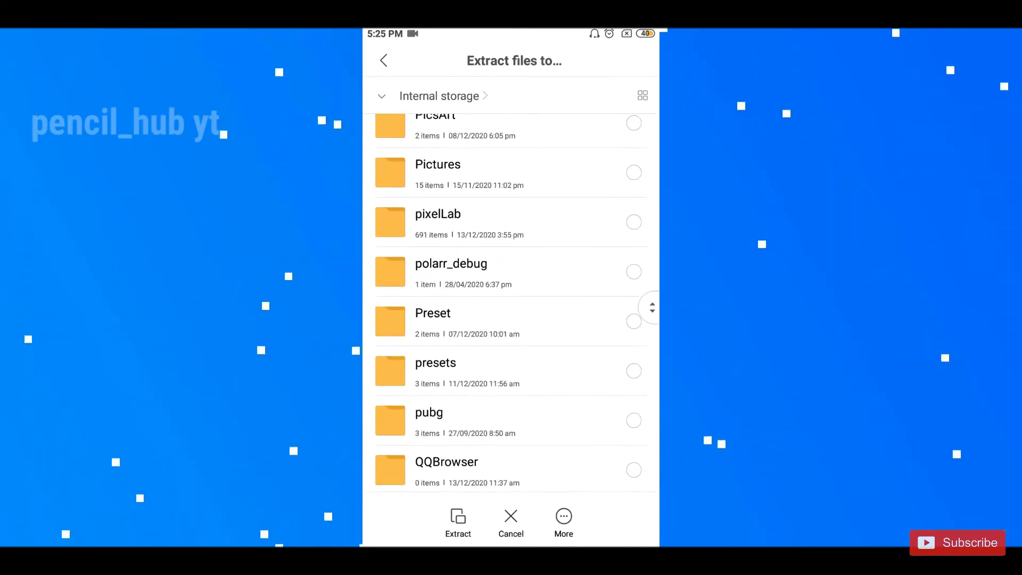
pyautogui.click(433, 313)
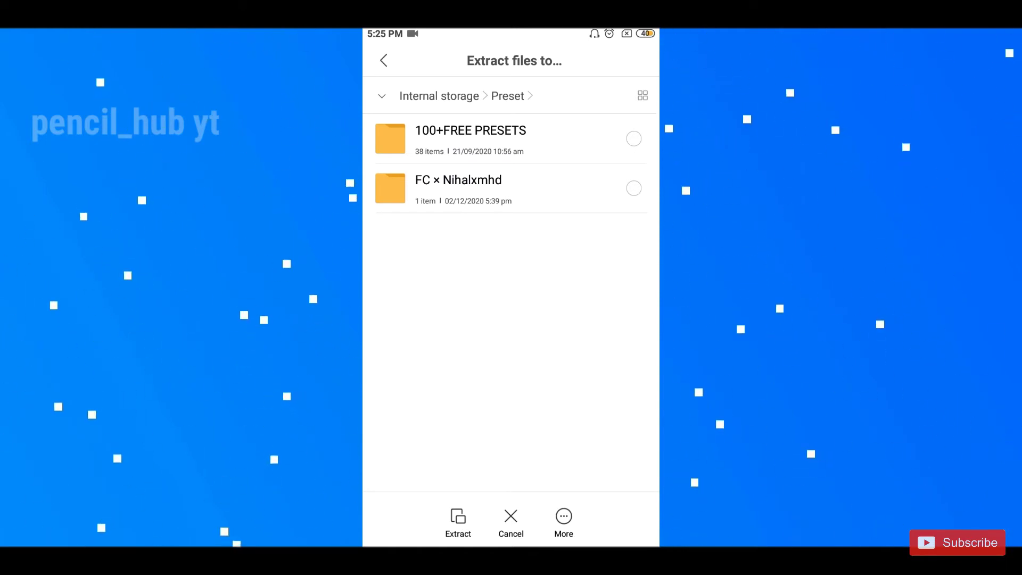
pyautogui.click(458, 522)
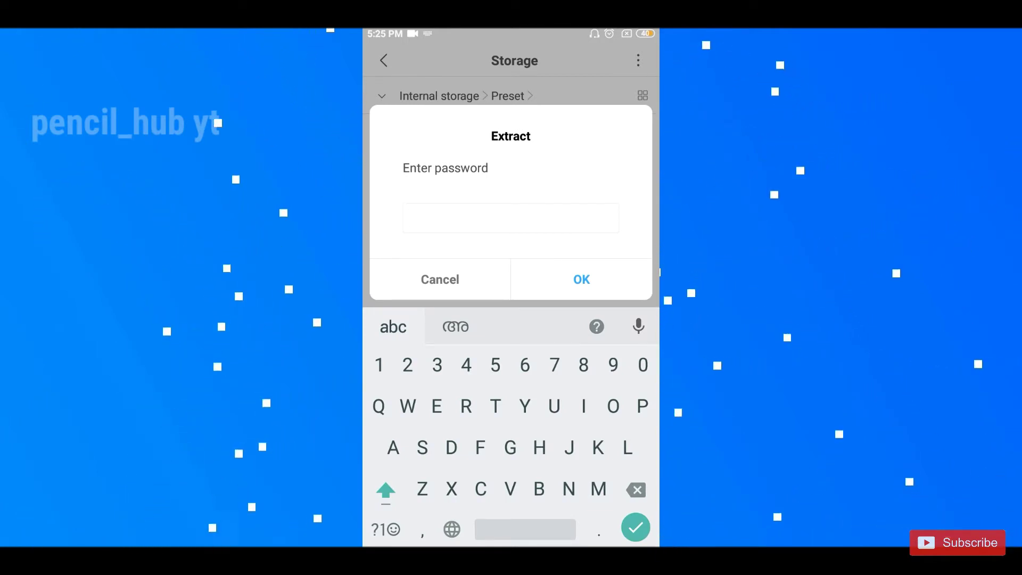
# Enter the archive password so it unpacks the pencilhub_yt.mobile folder beside the zip and DNG
pyautogui.click(511, 218)
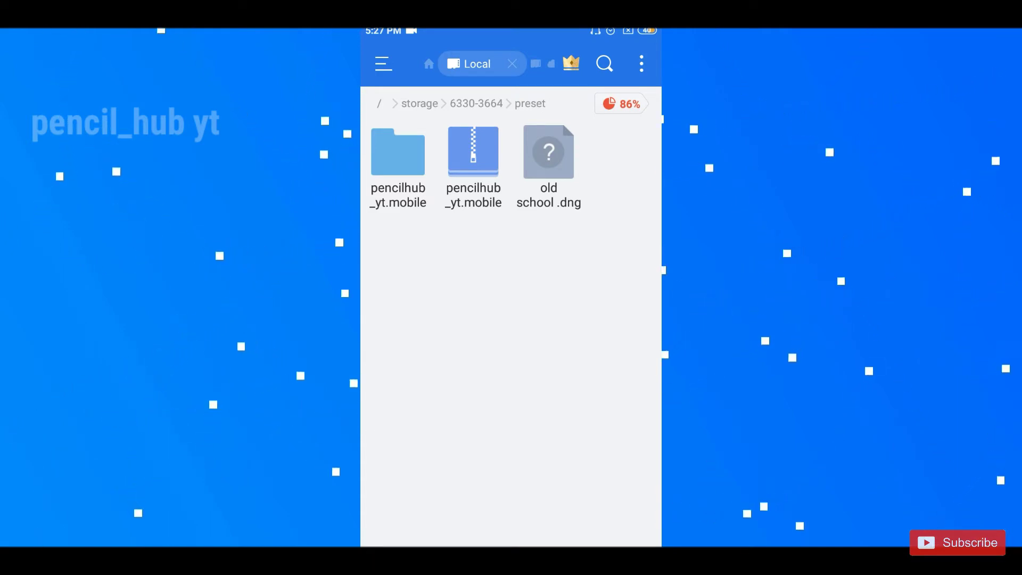
# Send all DNG files from the extracted pencilhub_yt.mobile folder to Lightroom via Add to Lr
pyautogui.click(397, 153)
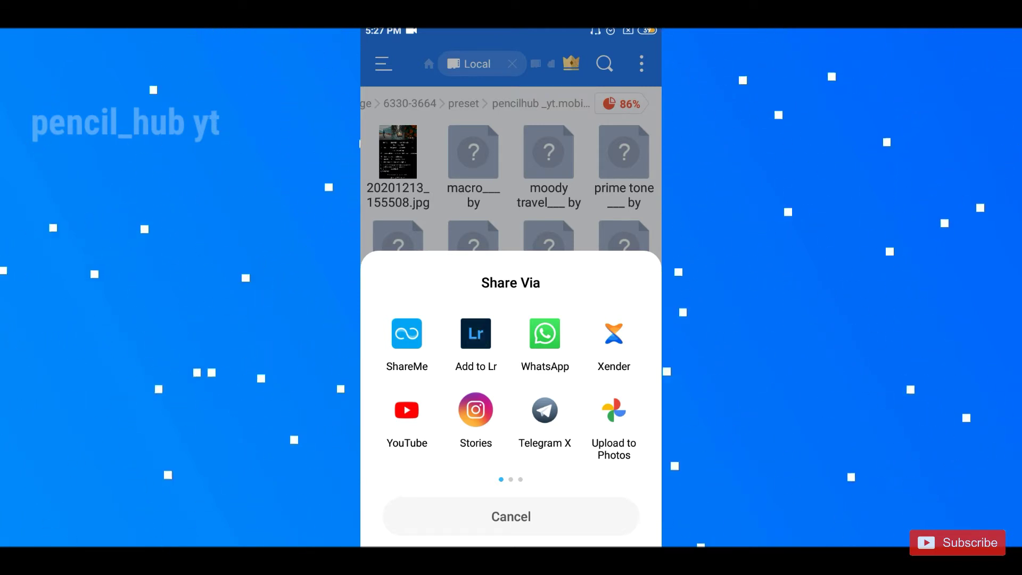
pyautogui.click(476, 334)
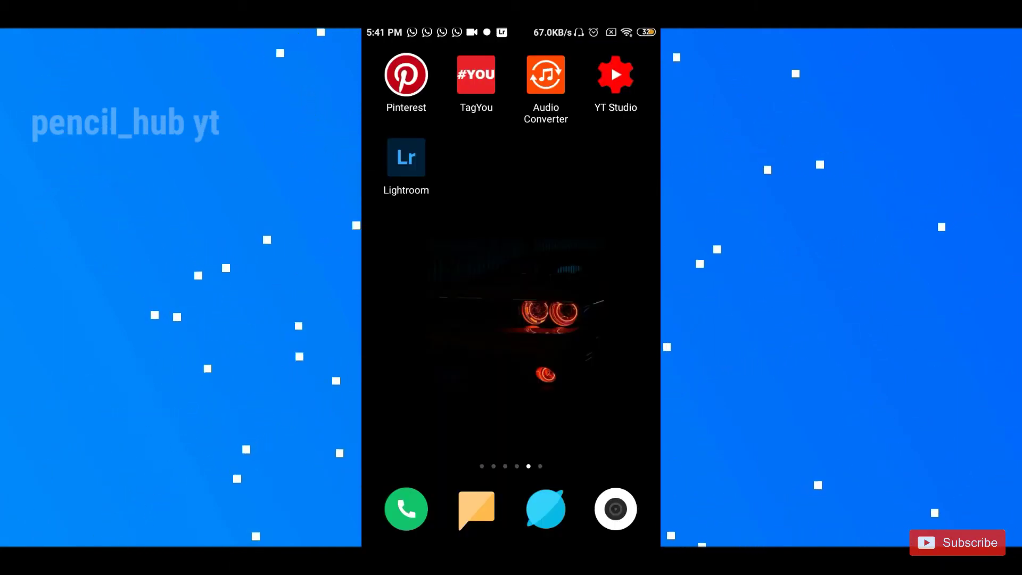
# Find the imported preset images in Lightroom's All Photos and open the Dark green one
pyautogui.click(406, 157)
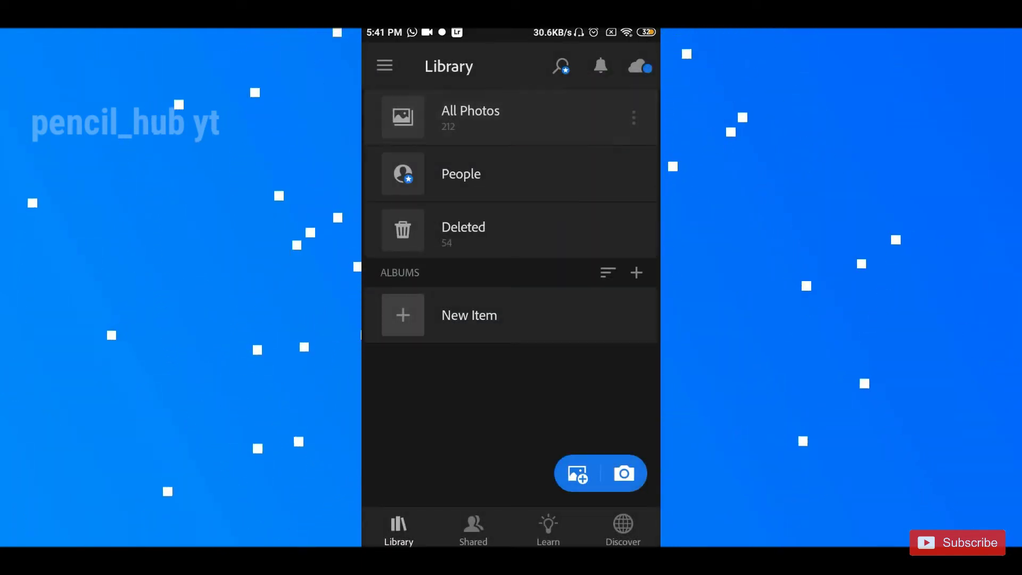
pyautogui.click(470, 117)
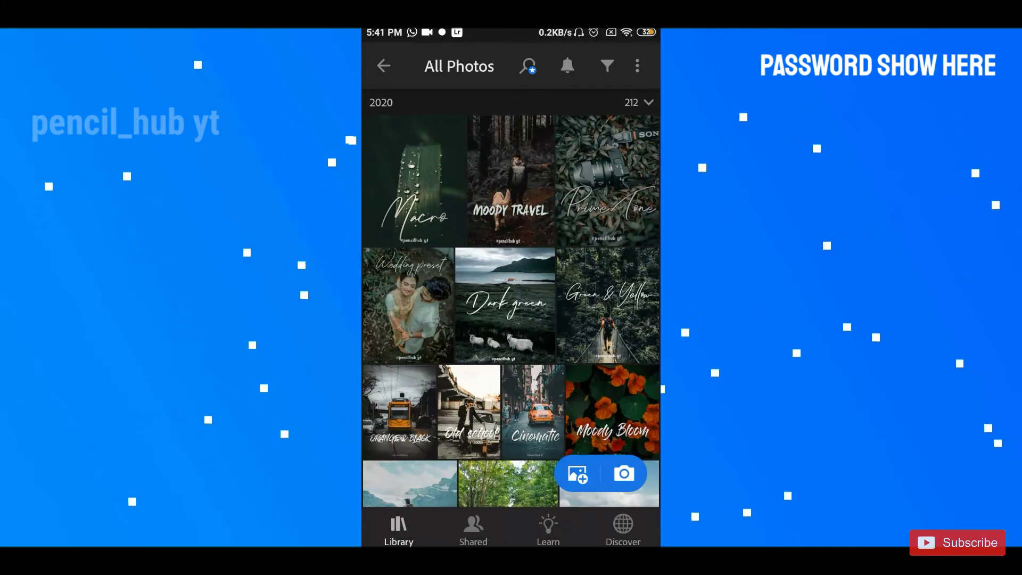
pyautogui.click(505, 304)
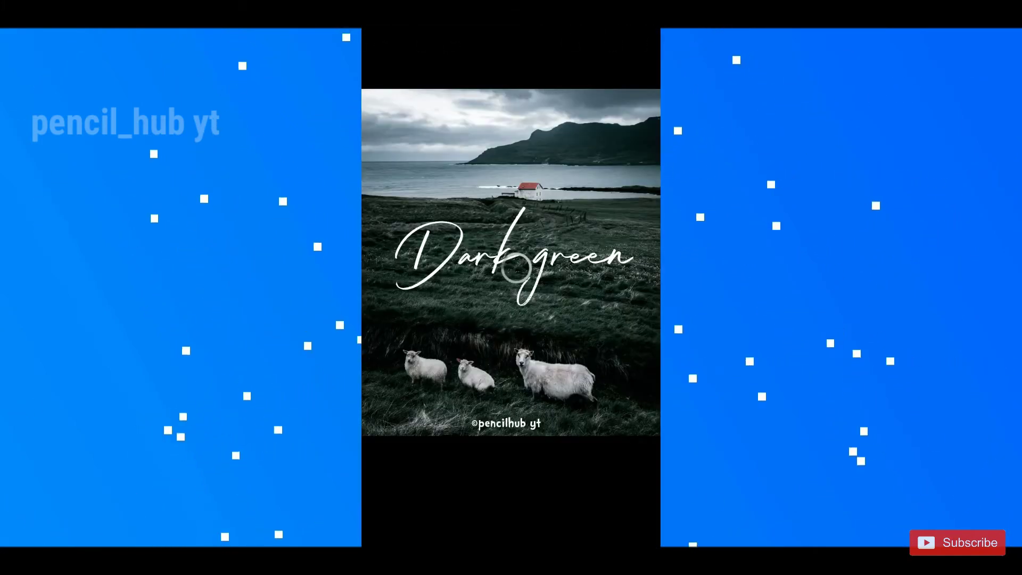
# Copy the Dark green image's edit settings, then open the hiker-in-grass photo from the grid
pyautogui.click(455, 45)
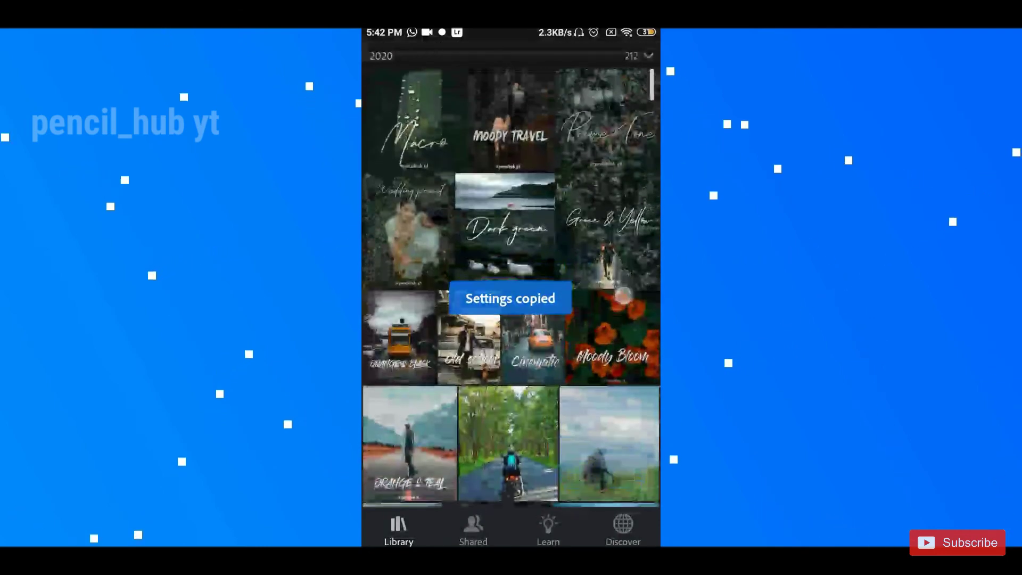
pyautogui.scroll(-3)
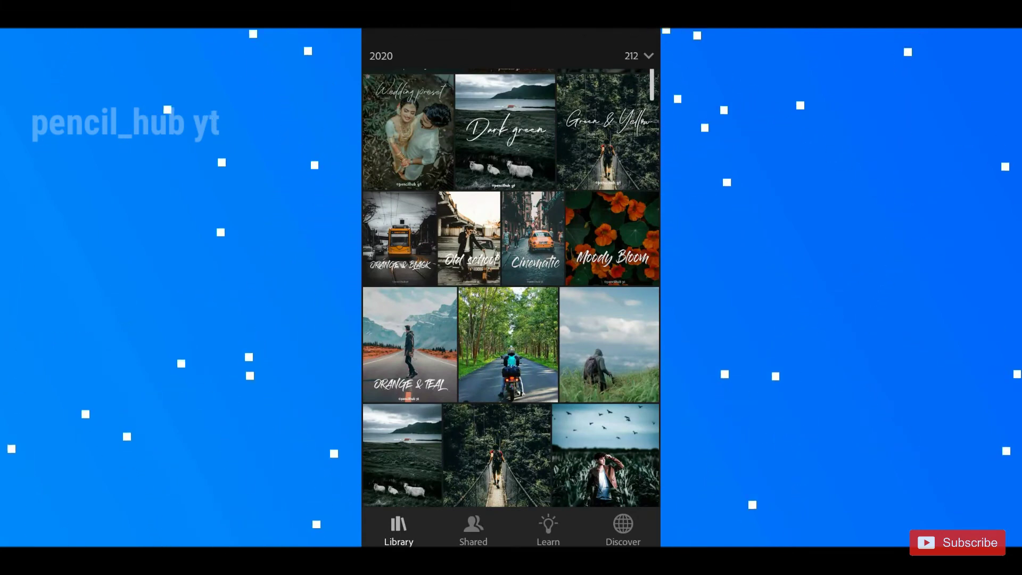
pyautogui.click(609, 344)
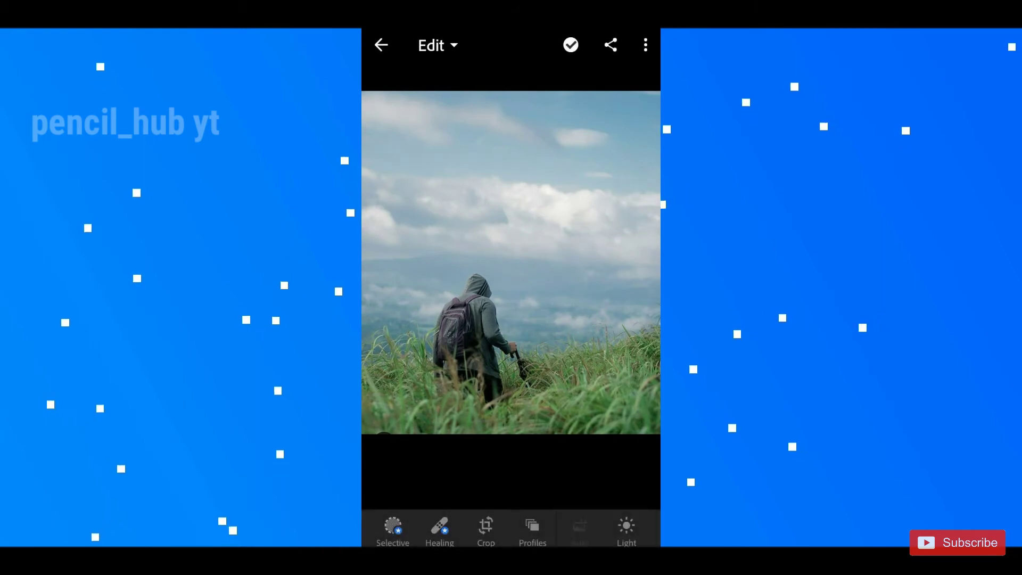
# Paste the Dark green look onto the hiker photo, then open the Moody Travel image
pyautogui.click(645, 45)
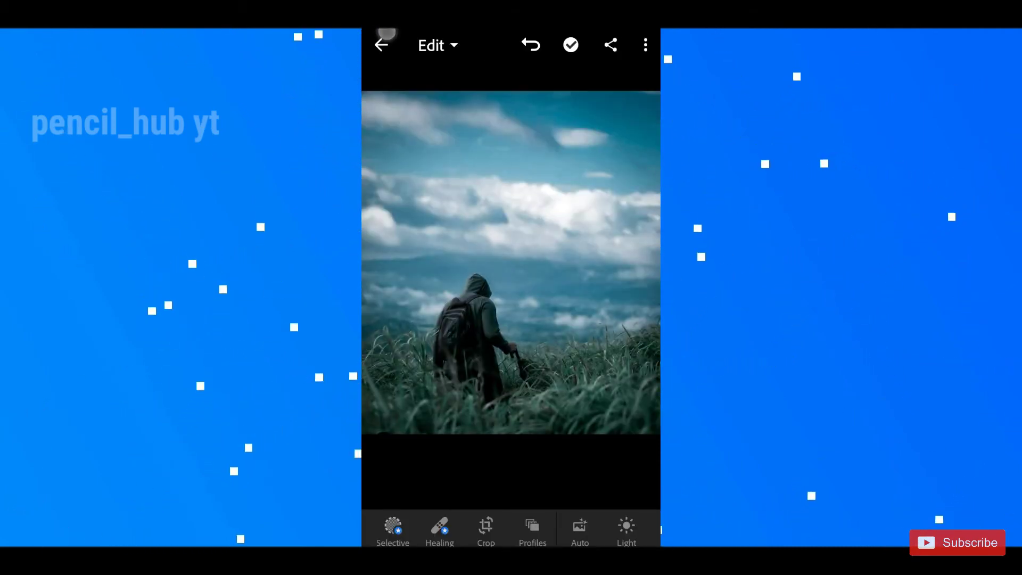
pyautogui.click(382, 44)
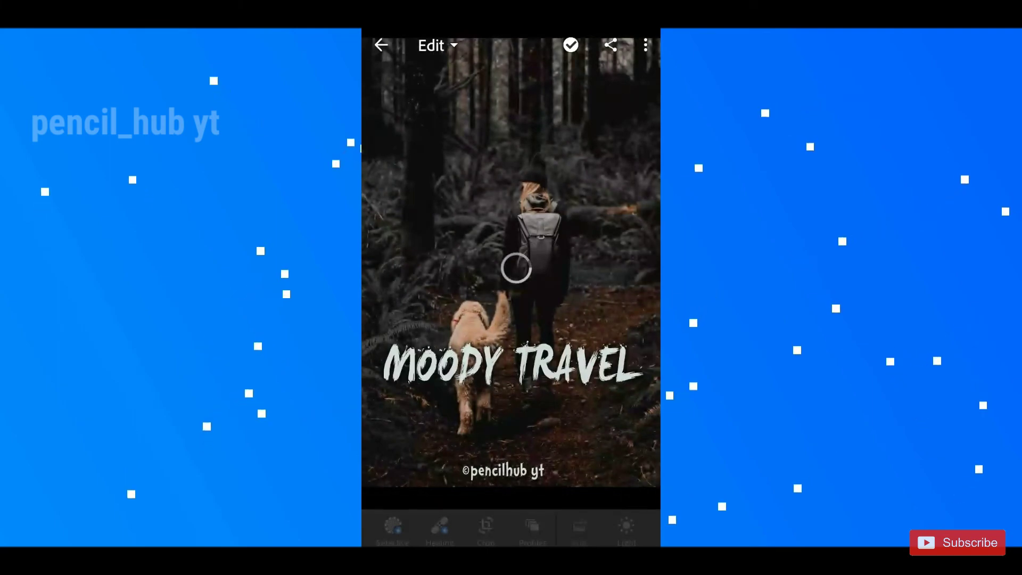
# Start a new preset from this photo and begin naming it 'moody'
pyautogui.click(646, 44)
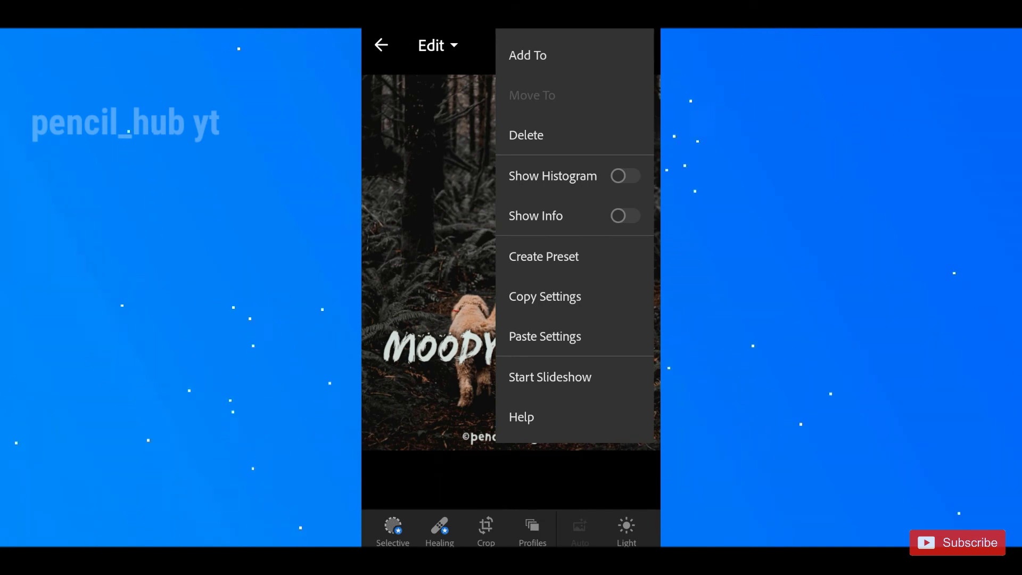
pyautogui.click(544, 256)
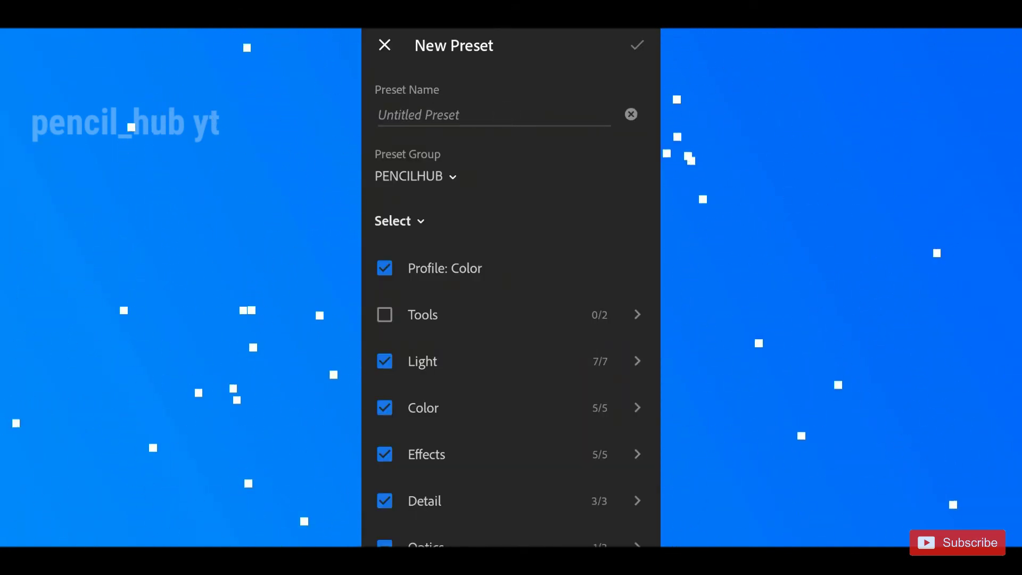
pyautogui.click(492, 115)
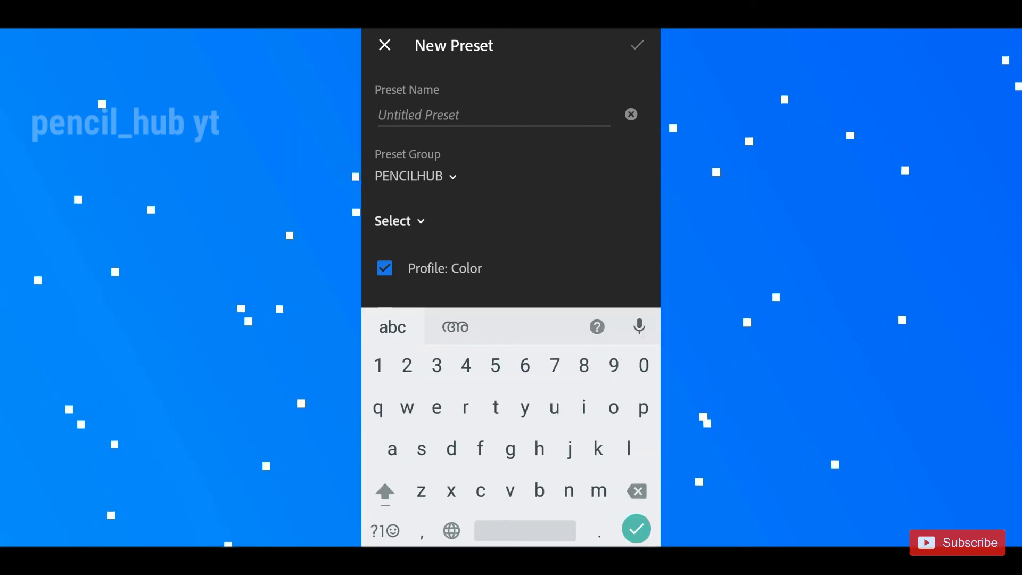
pyautogui.write('moody travel')
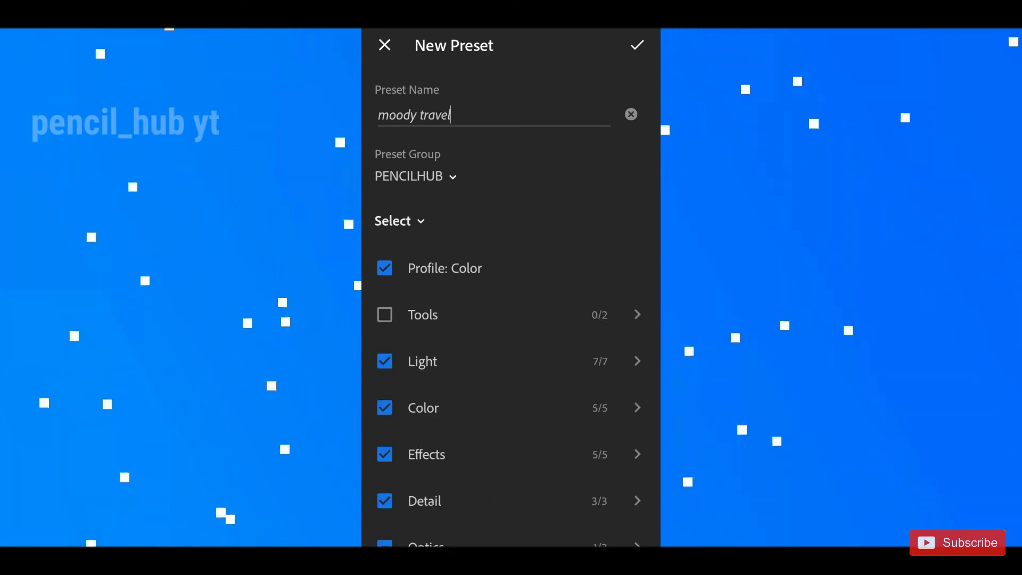
# Include Tools and Geometry, finish the name 'moody travel', save it to PENCILHUB and show the presets list
pyautogui.click(384, 315)
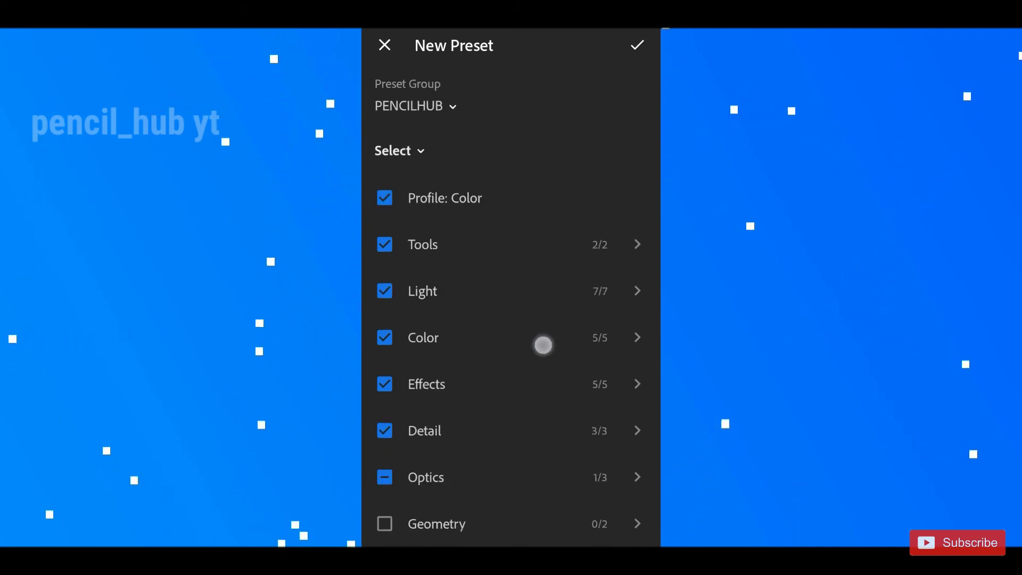
pyautogui.click(384, 524)
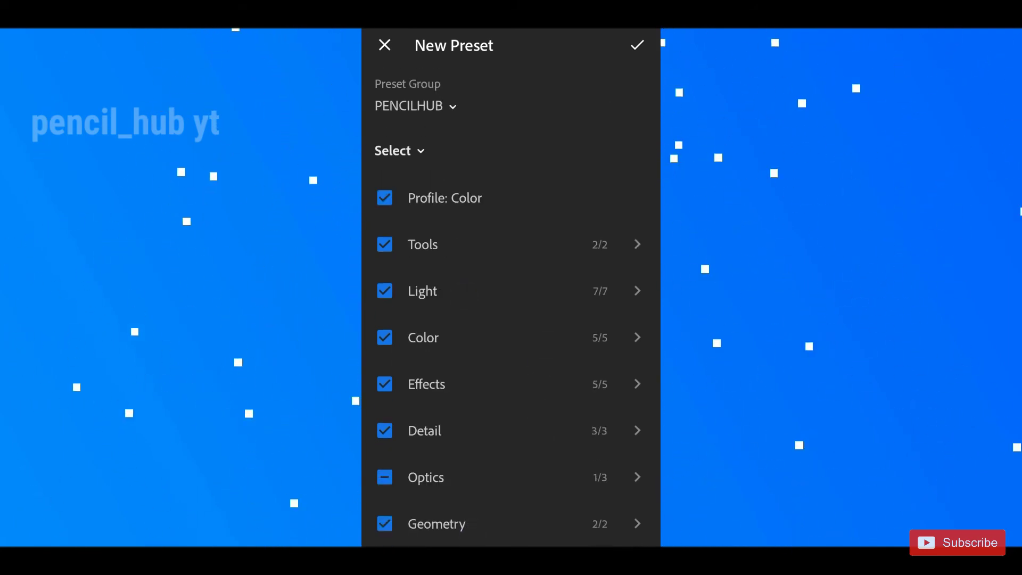
pyautogui.write('moody travel')
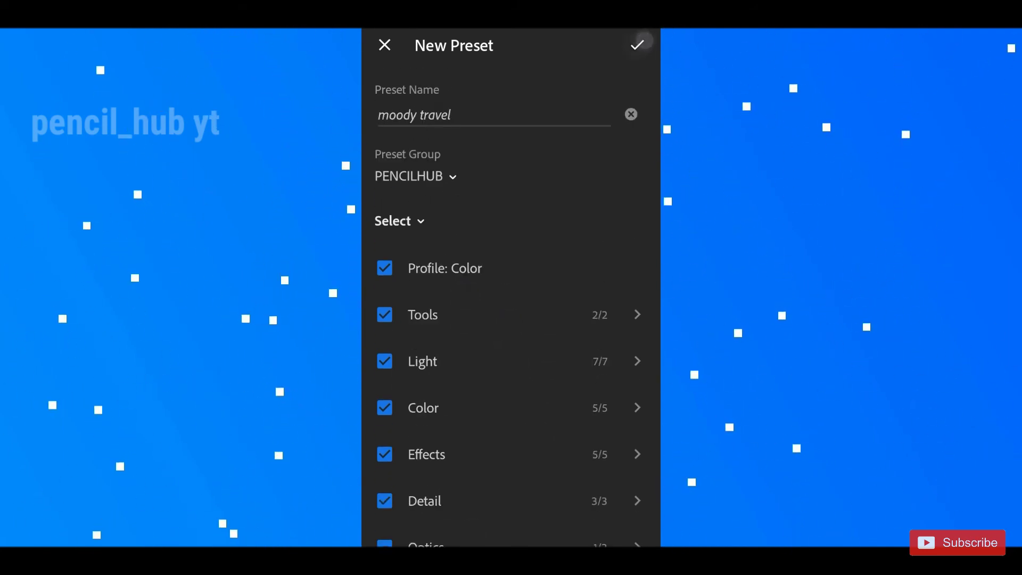
pyautogui.click(638, 45)
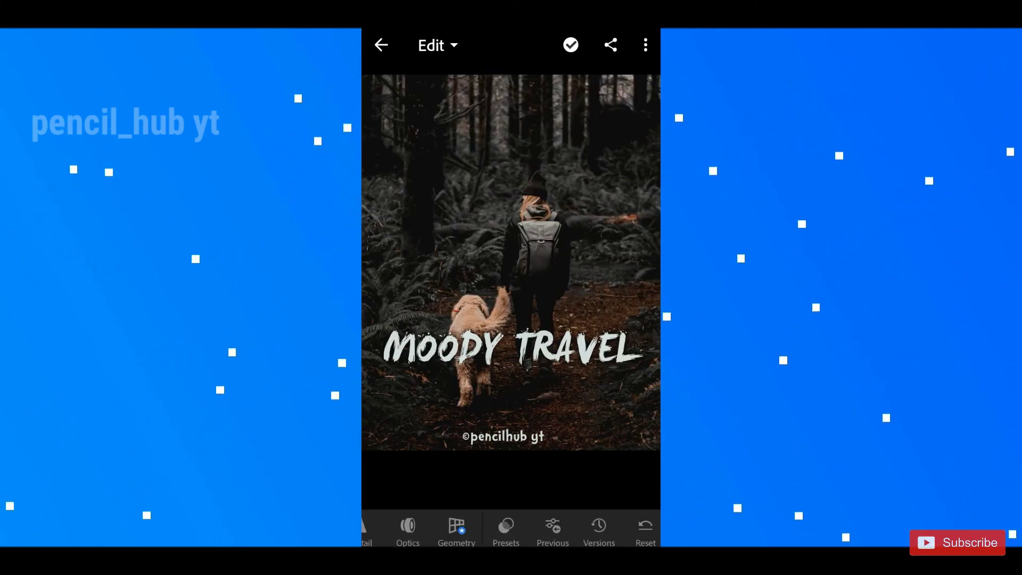
pyautogui.click(506, 525)
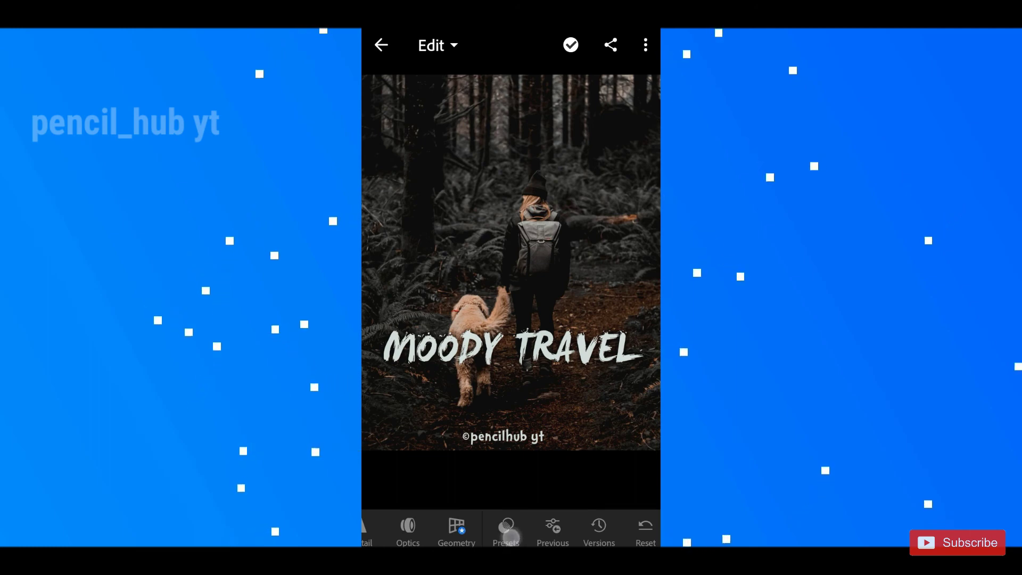
pyautogui.click(506, 529)
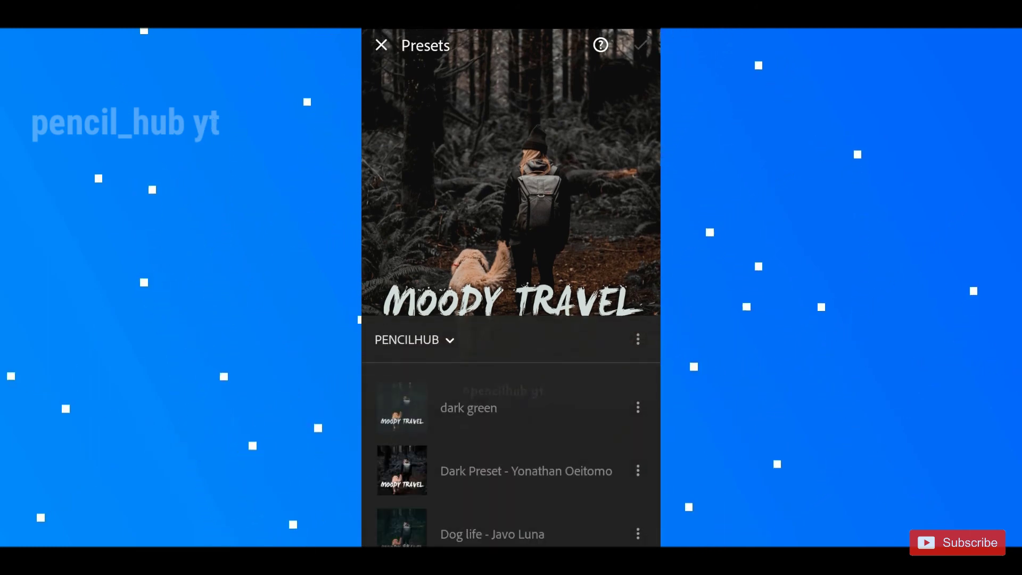